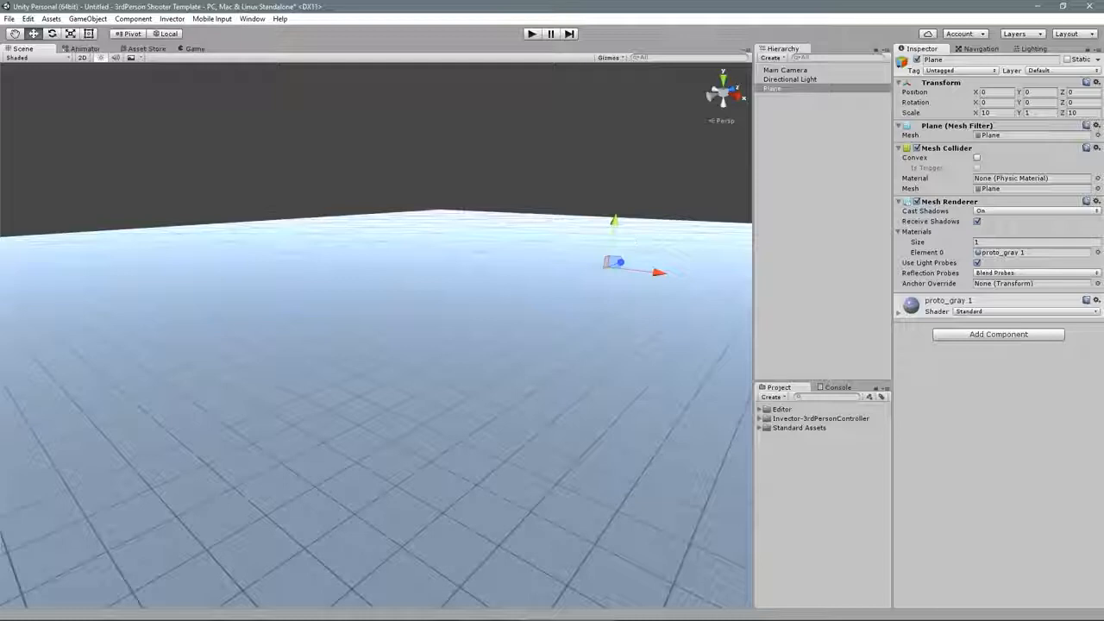
Create the character from the humanoid FBX with the shooter animator controller and camera list data.
left_click(172, 17)
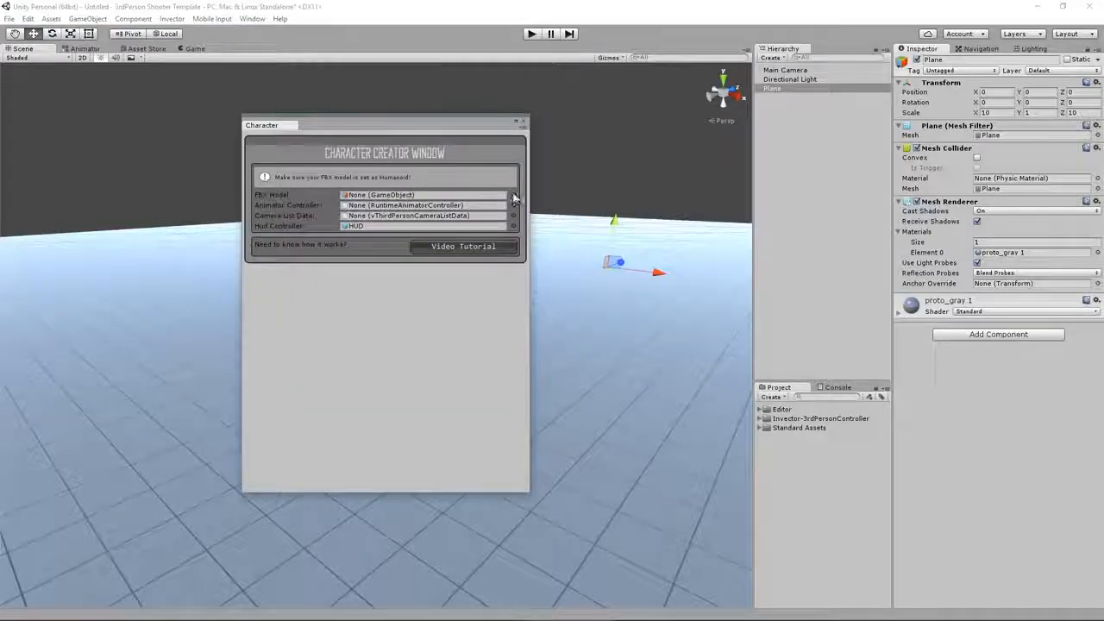
left_click(514, 193)
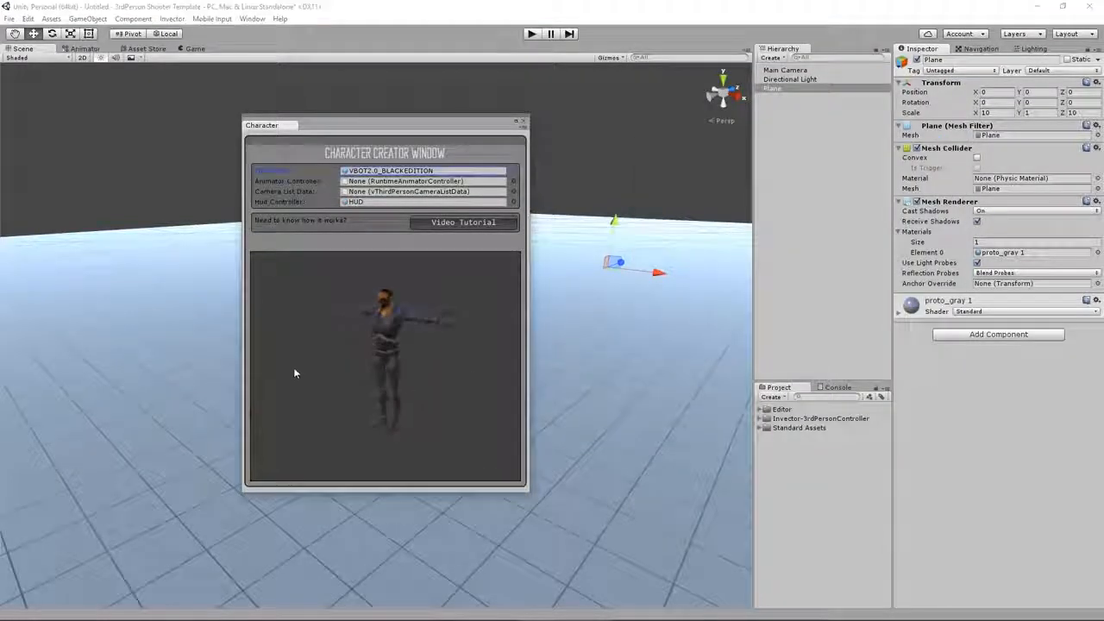
left_click(512, 181)
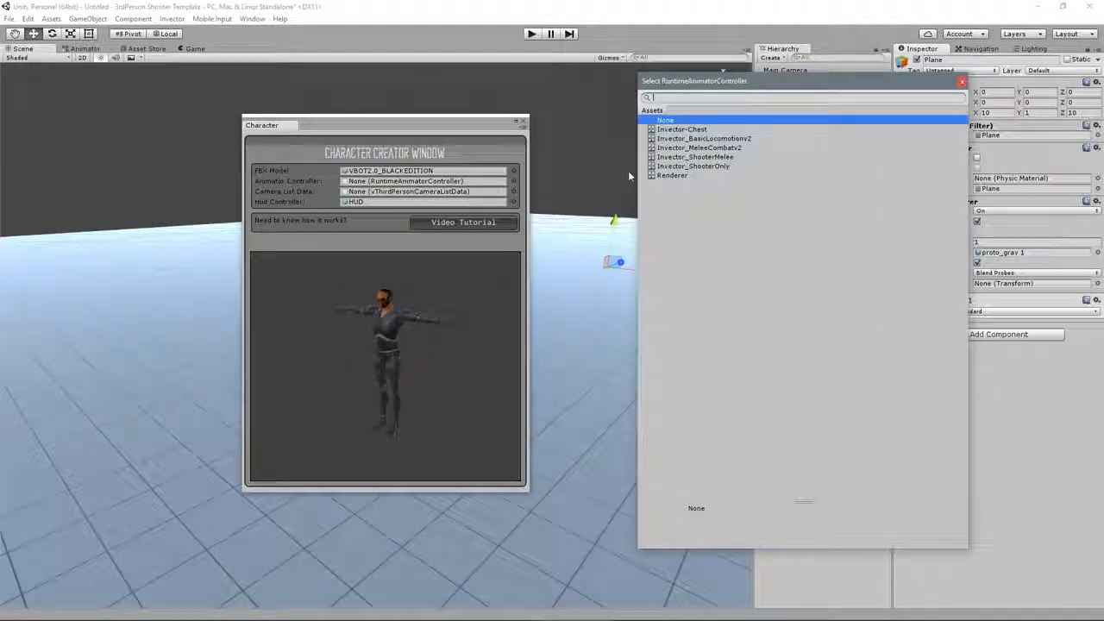
left_click(694, 155)
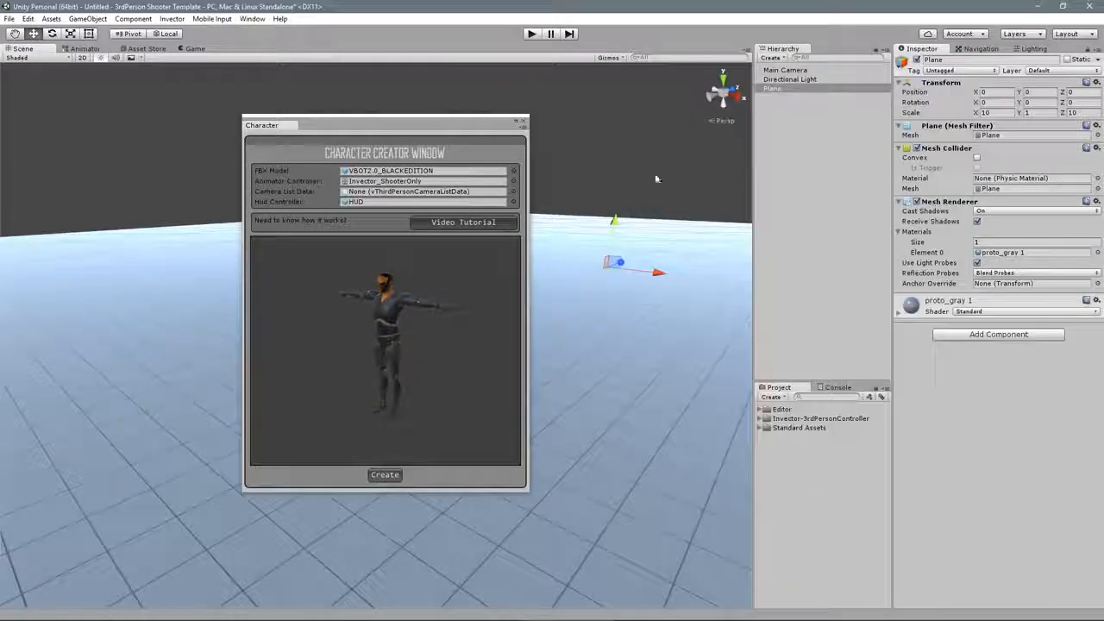
left_click(514, 192)
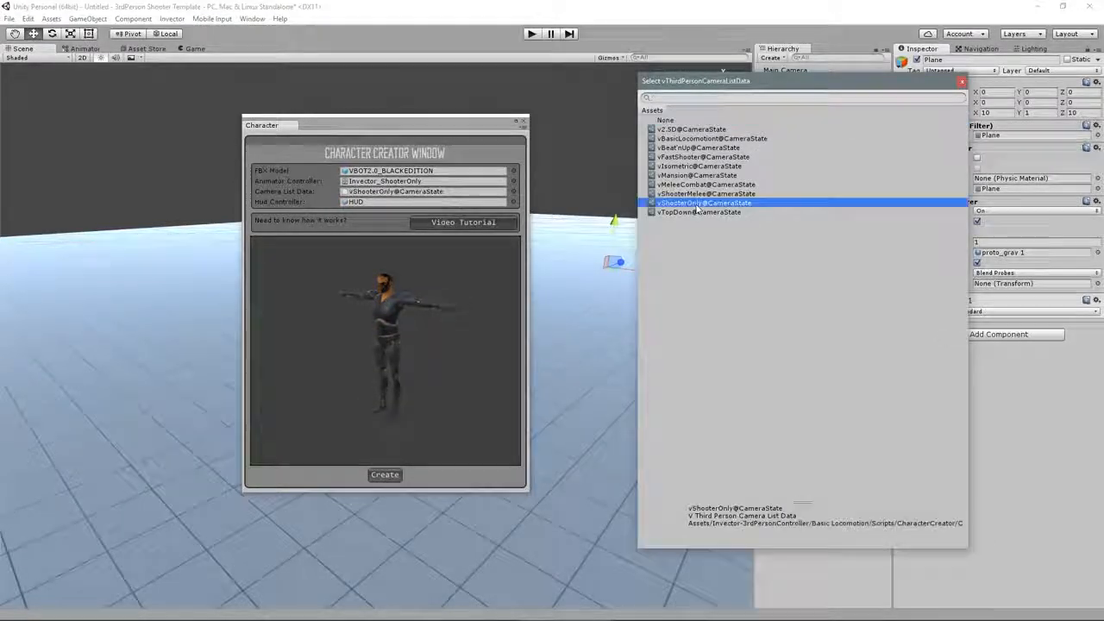
left_click(385, 474)
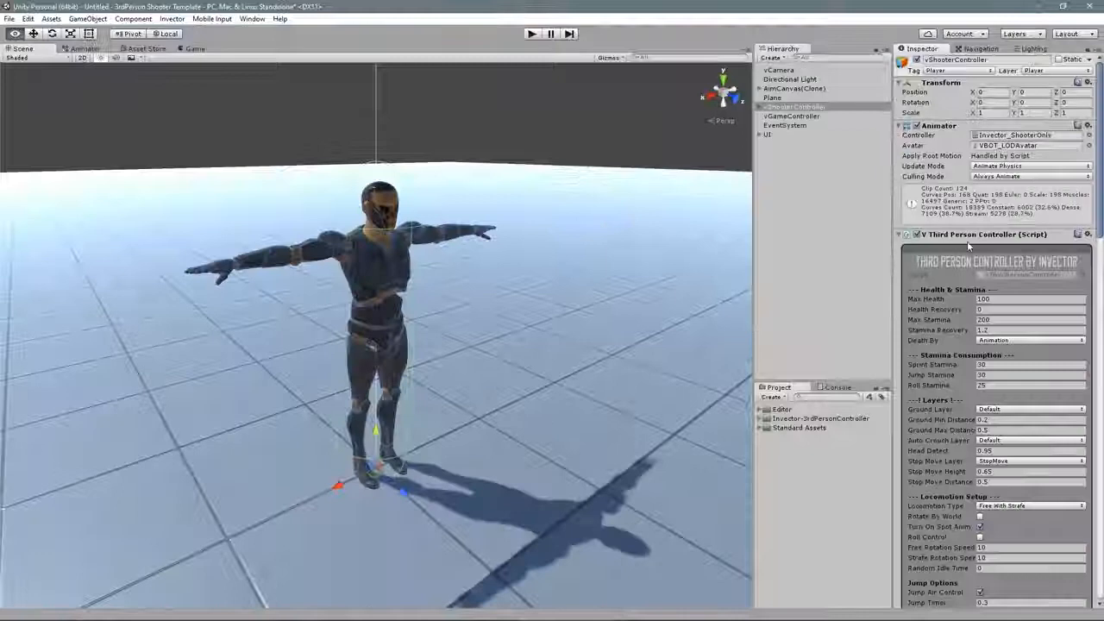
scroll("down", 3)
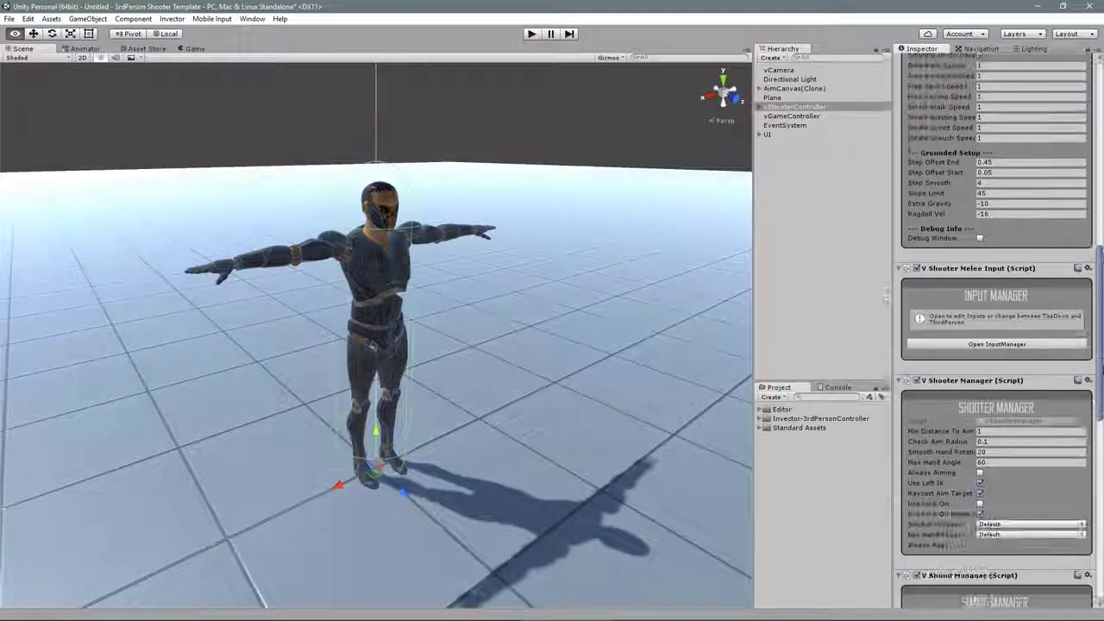
left_click(997, 343)
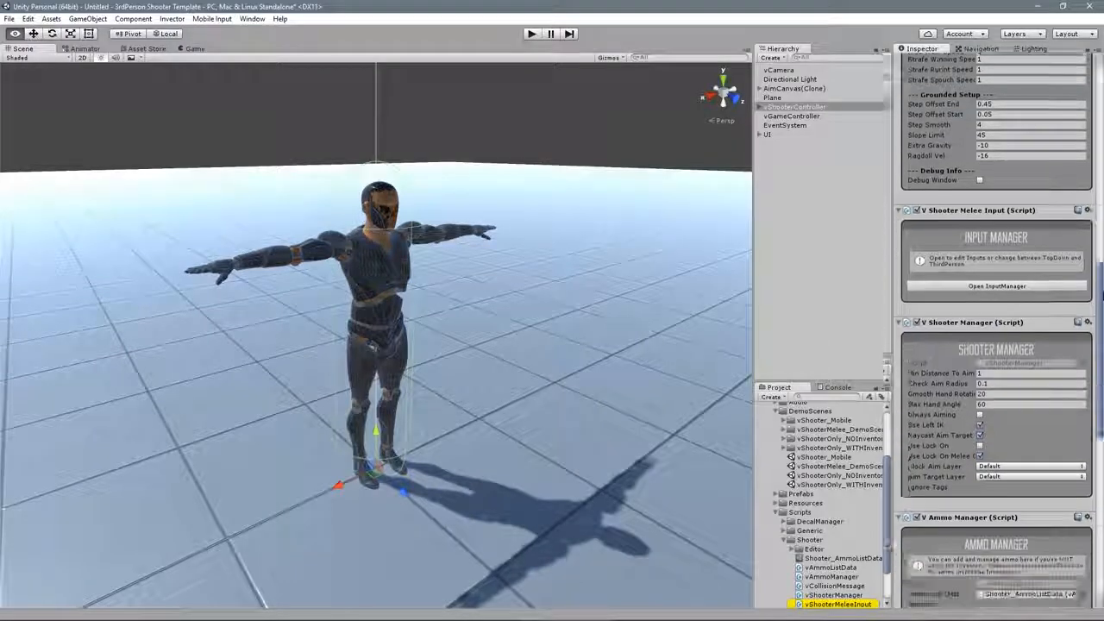
scroll("down", 3)
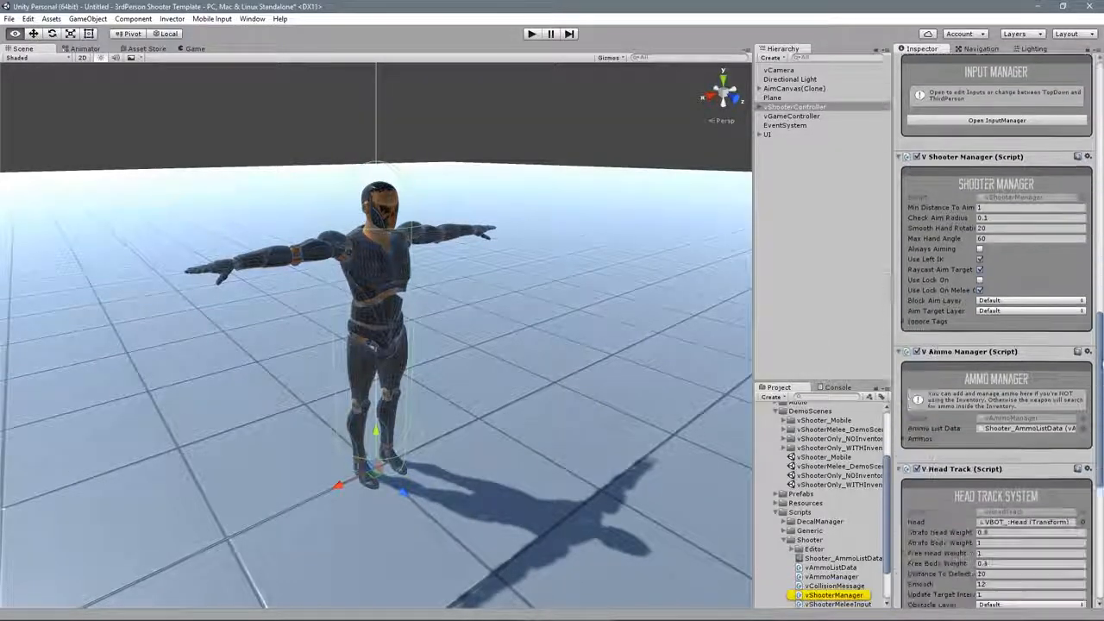
scroll("down", 3)
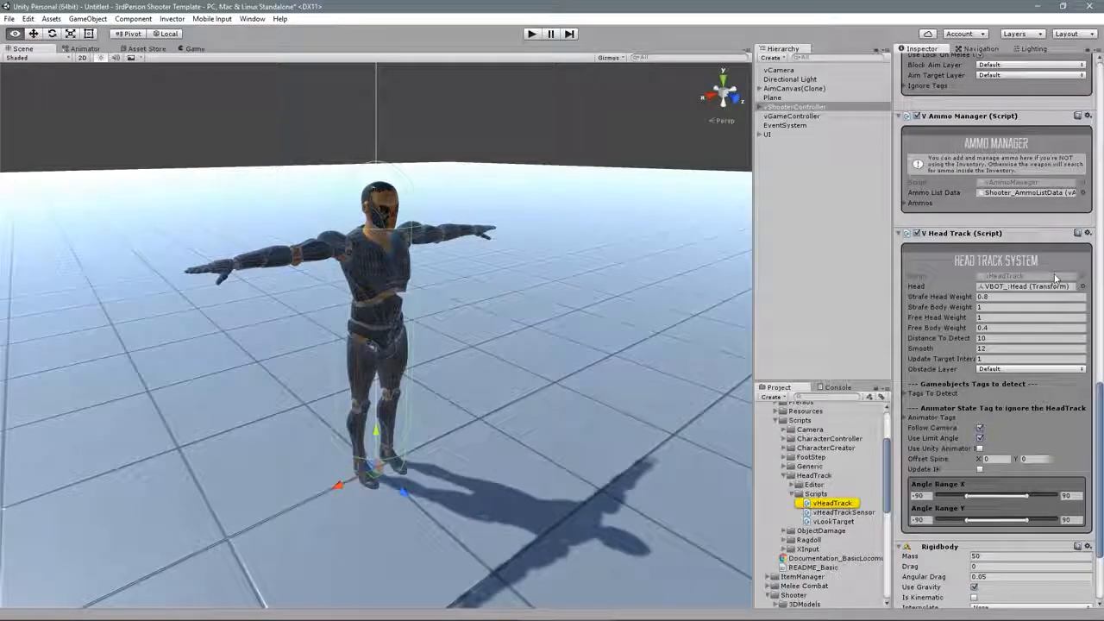
left_click(797, 107)
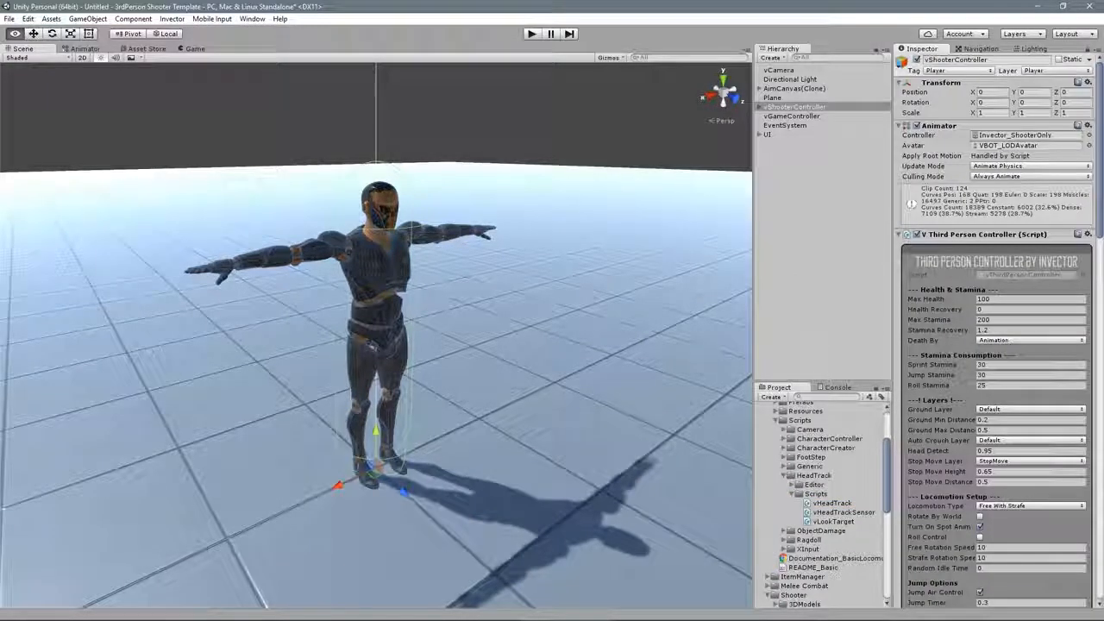
Generate the ragdoll for the selected character with default bone assignments and view its colliders.
left_click(172, 17)
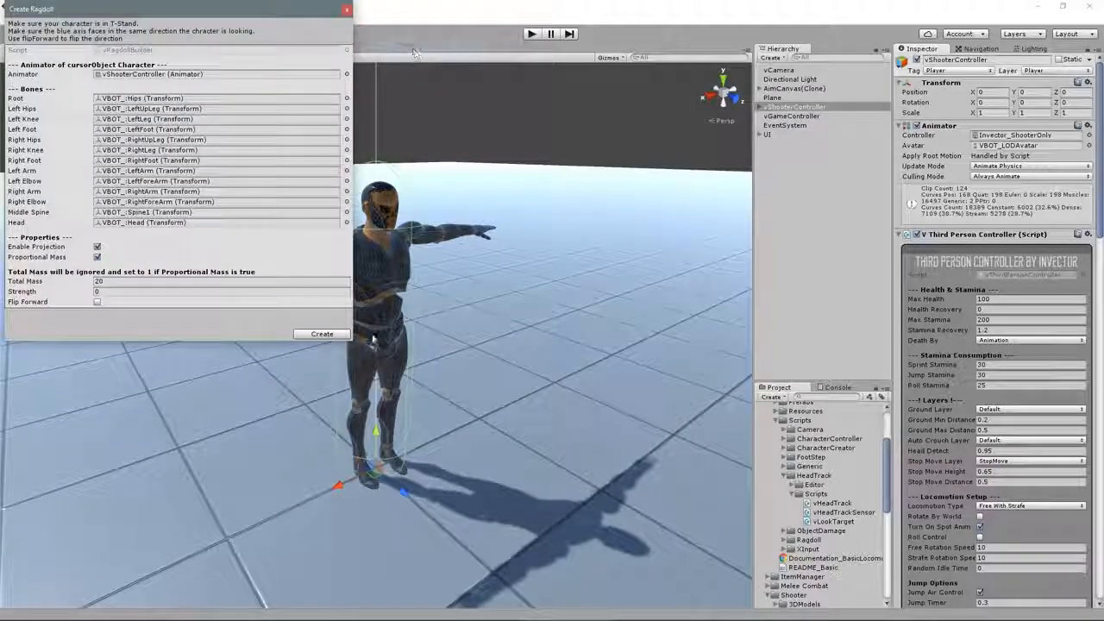
left_click(321, 335)
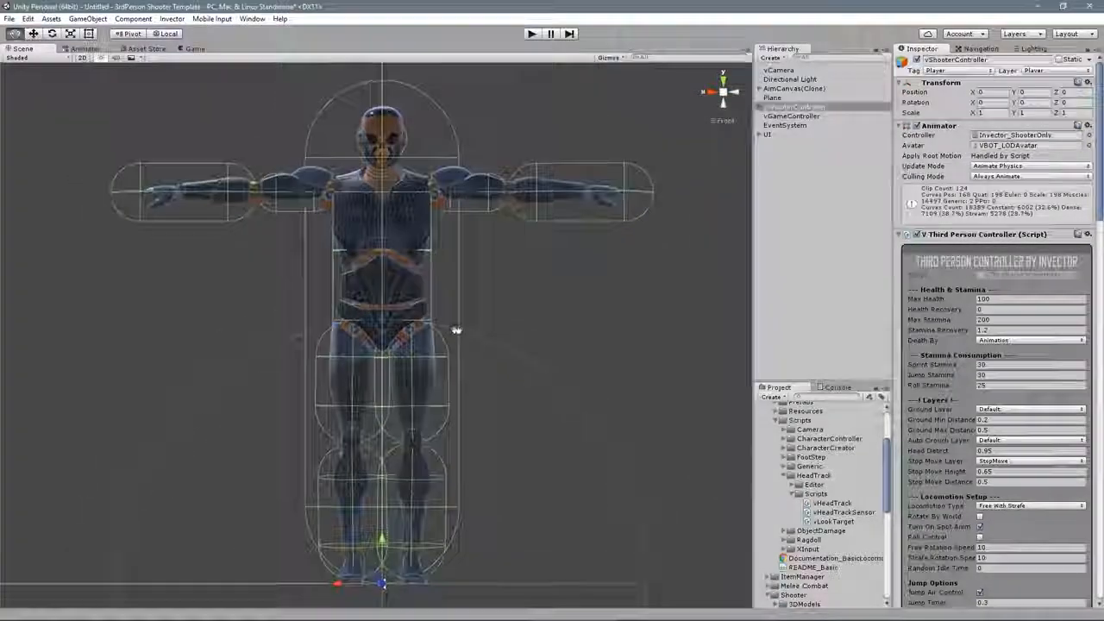
left_click(820, 141)
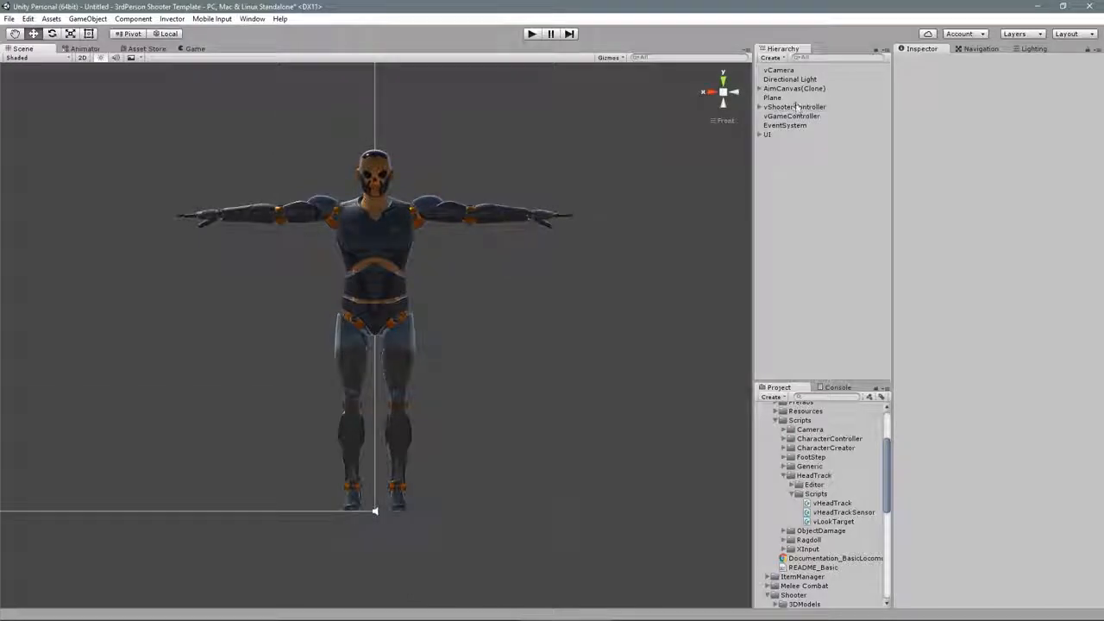
Create the item manager using the Inventory_Shooter prefab and shooter ItemListData.
left_click(173, 18)
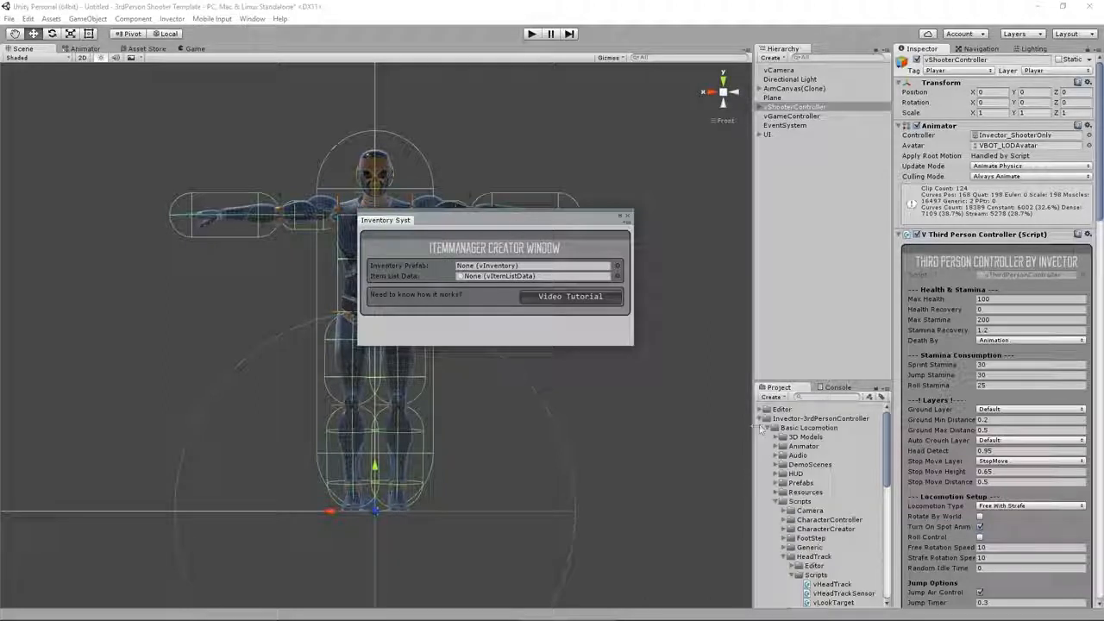
left_click(765, 427)
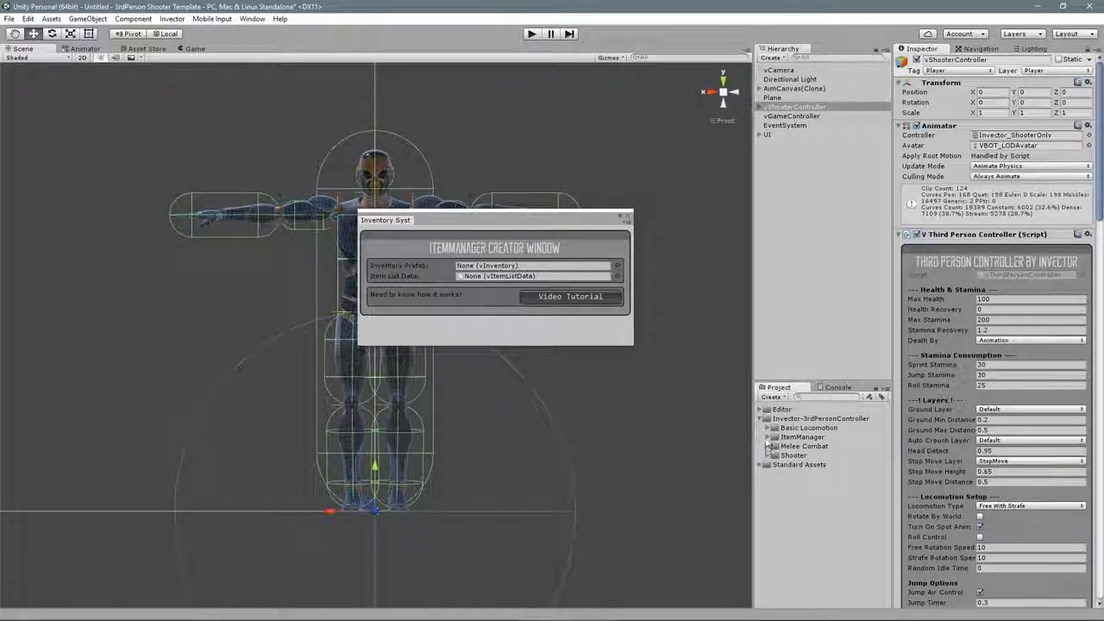
left_click(766, 436)
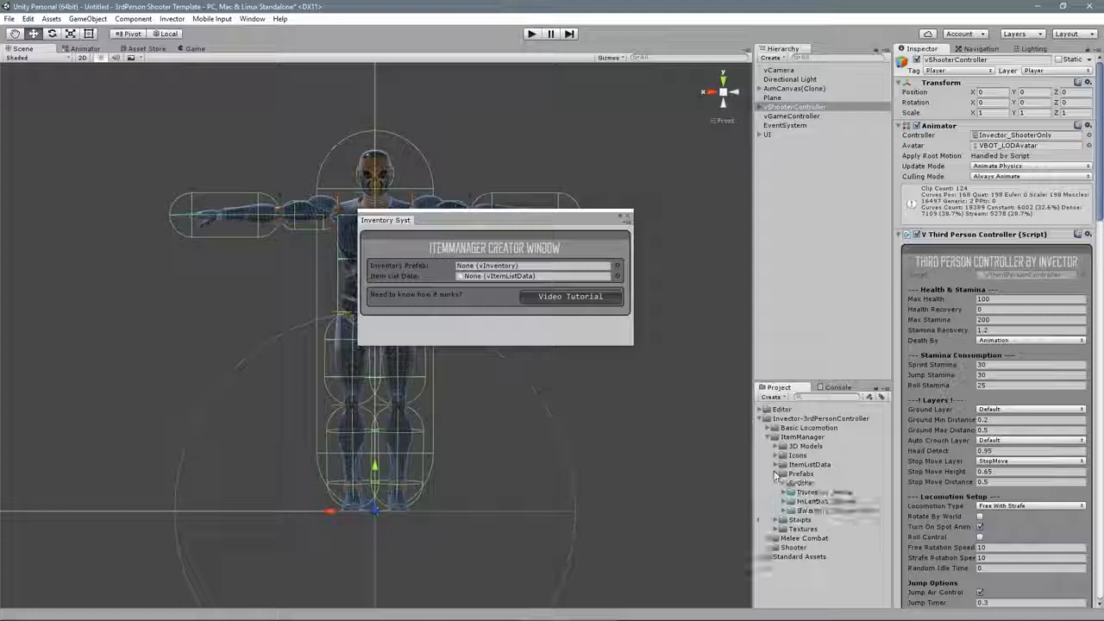
left_click(828, 501)
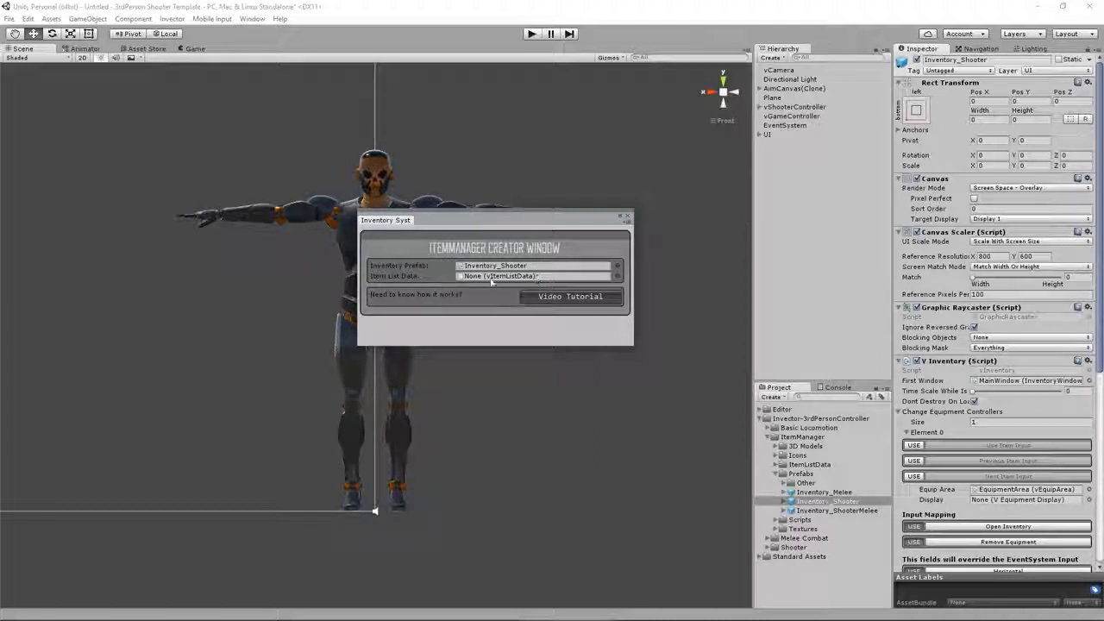
left_click(618, 276)
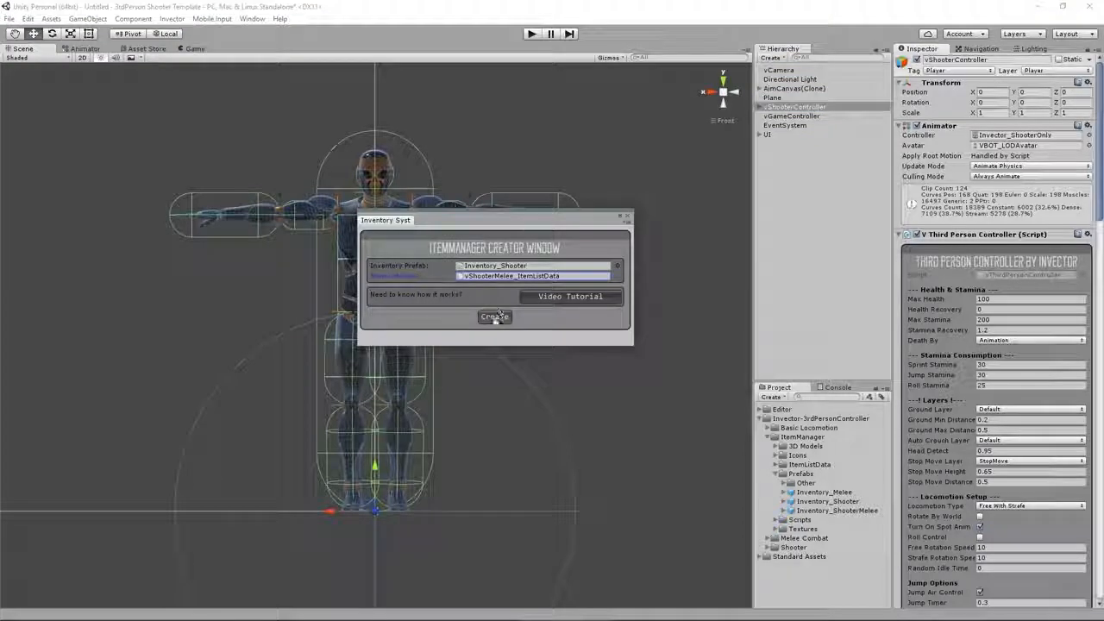
left_click(493, 318)
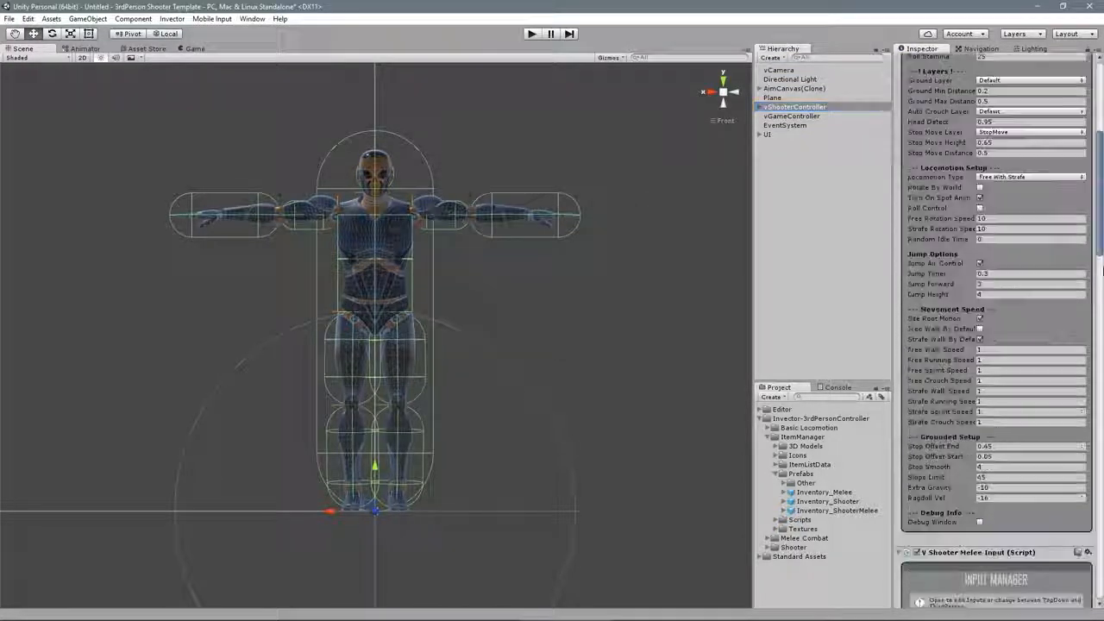
Set the two Items Filter entries and add Handgun under Start Items.
scroll("down", 3)
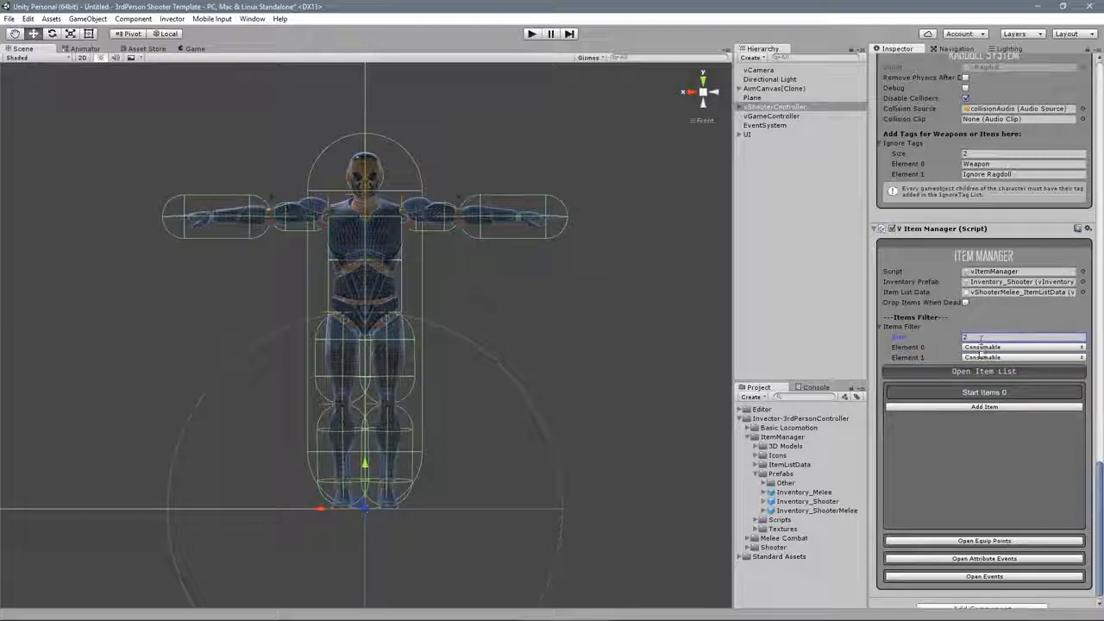
left_click(1021, 346)
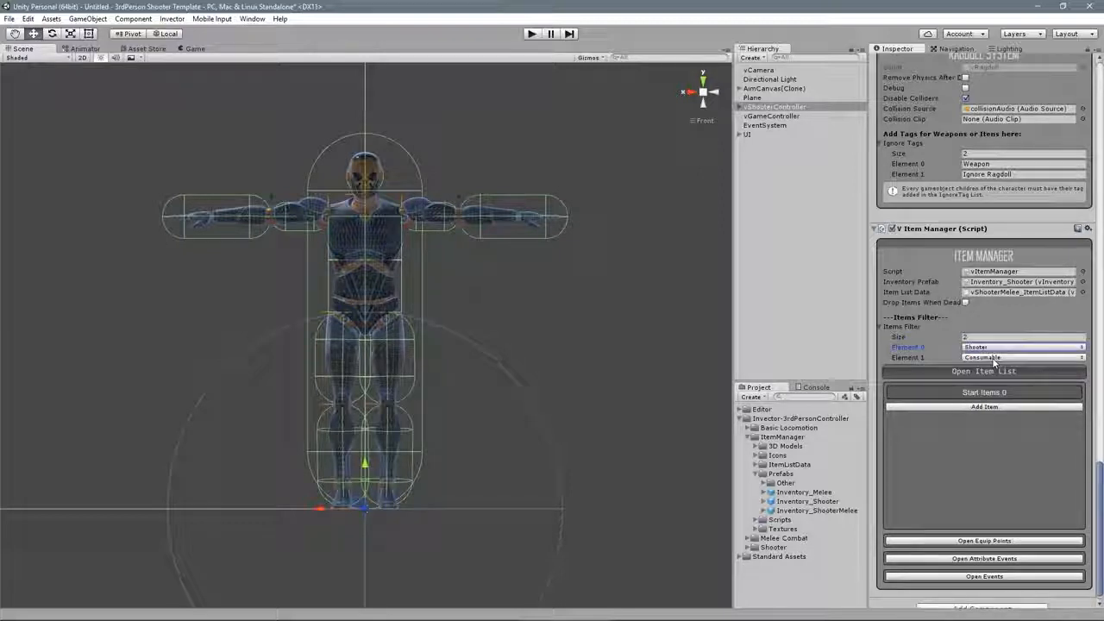
left_click(1021, 358)
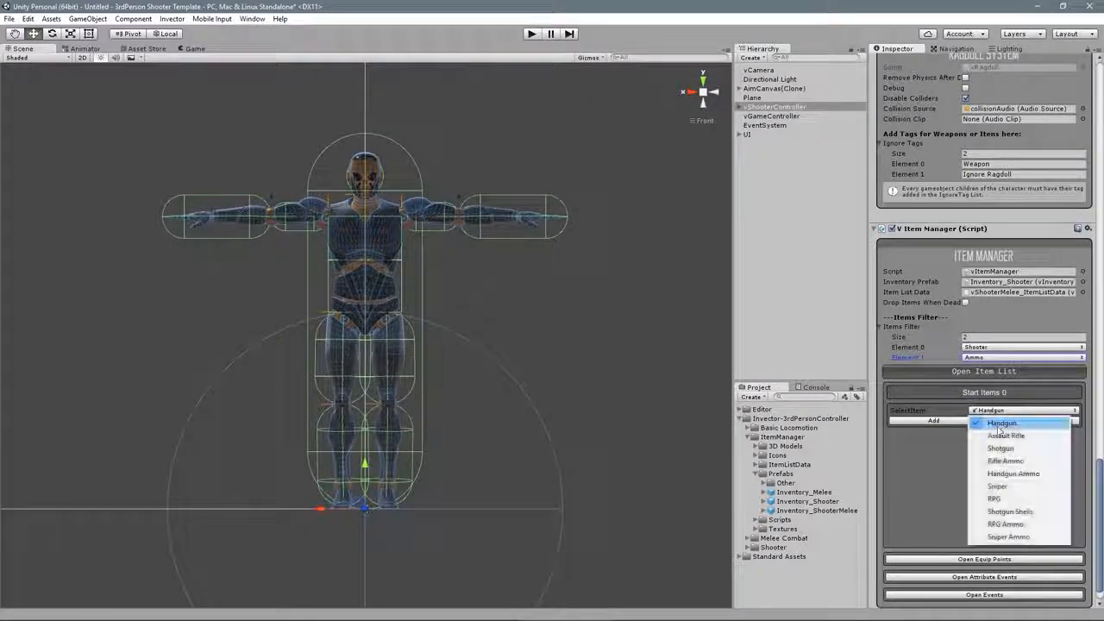
left_click(532, 34)
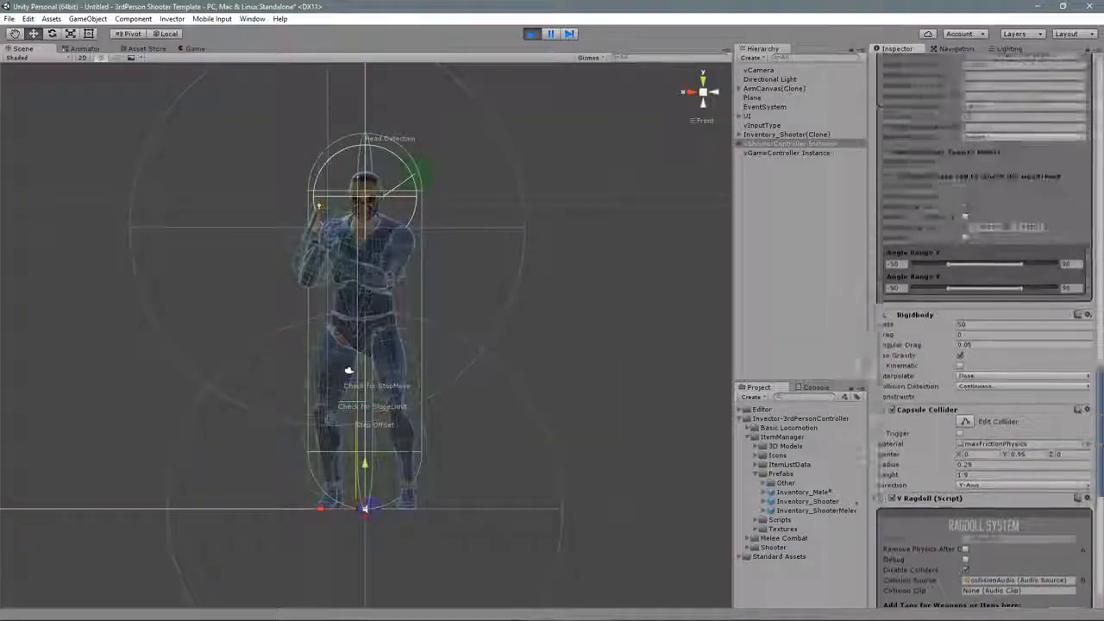
Lock aiming in the Shooter Manager and move the handgun into the right hand.
scroll("up", 3)
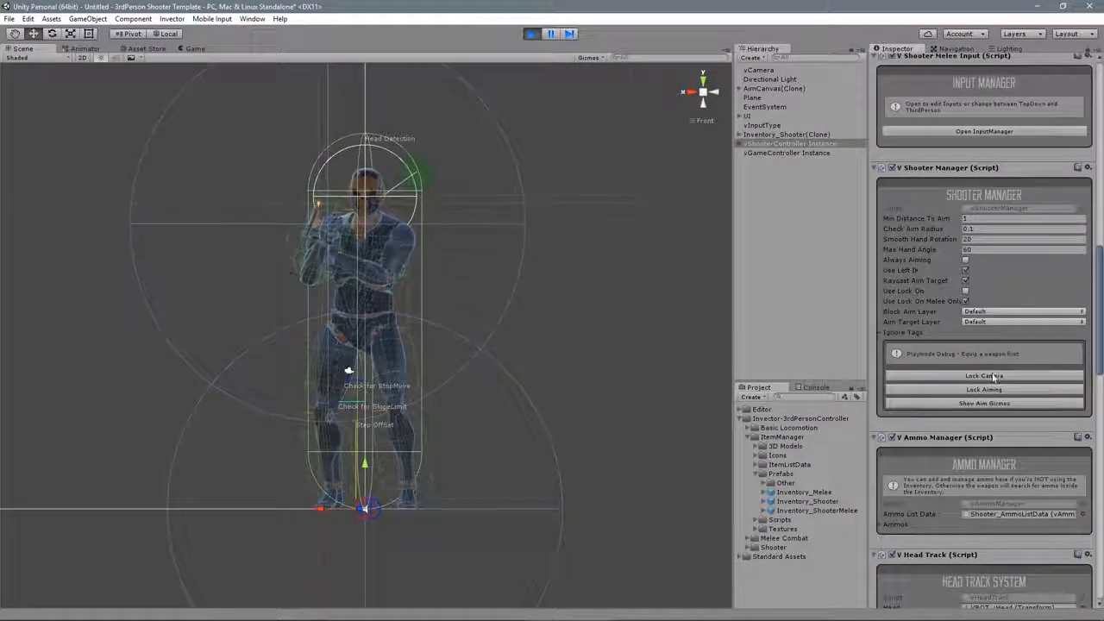
left_click(983, 390)
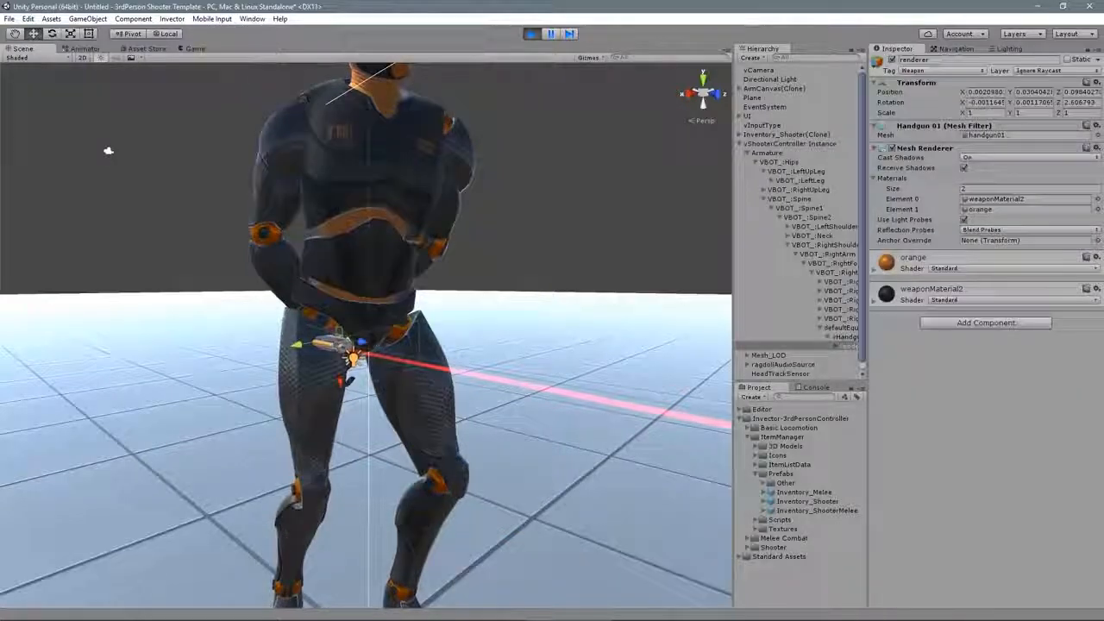
left_click(836, 328)
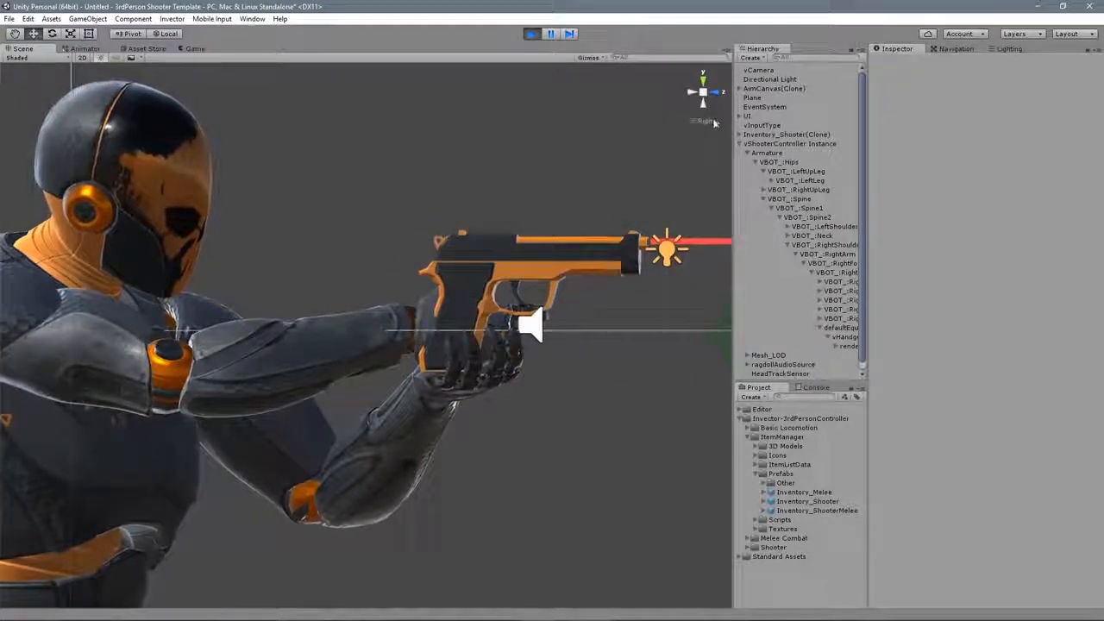
left_click(842, 327)
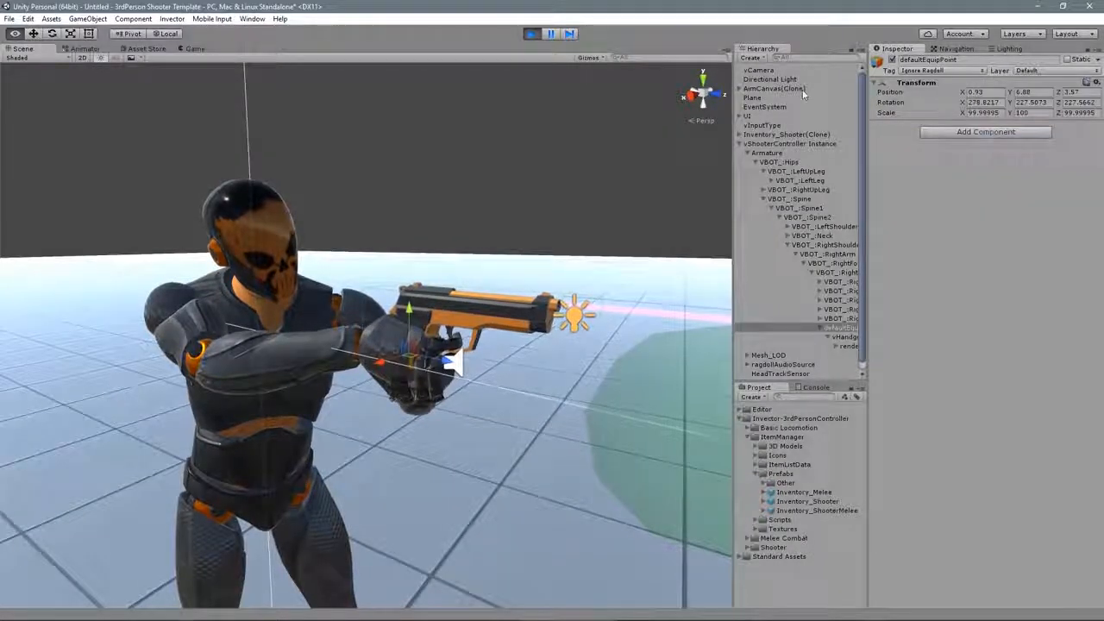
Copy the handgun's aligned transform and apply it to the start item.
left_click(532, 34)
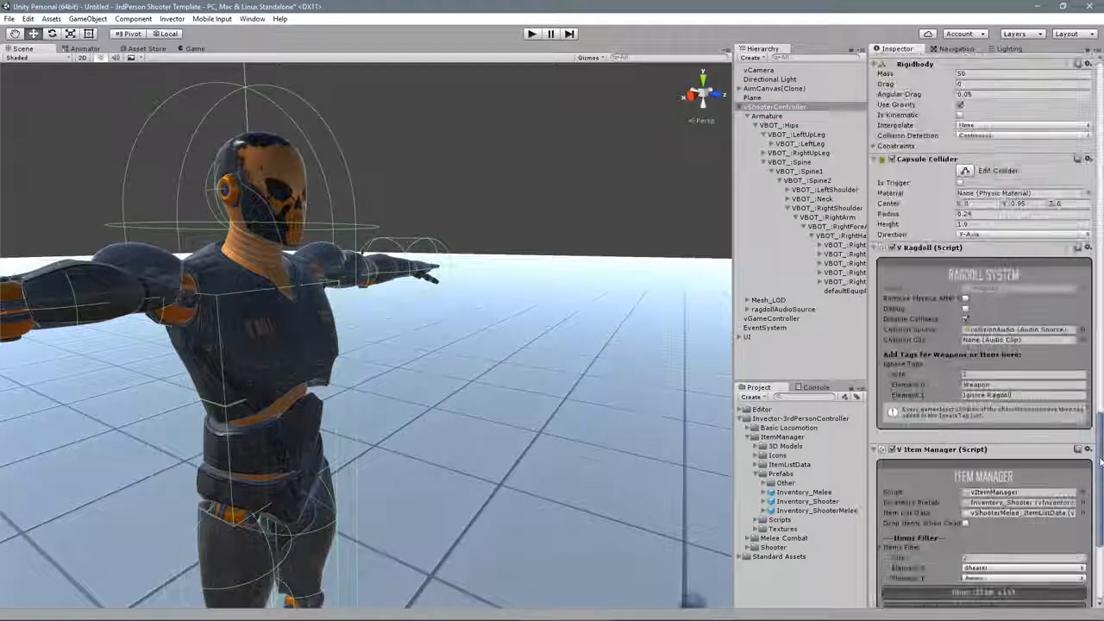
scroll("down", 3)
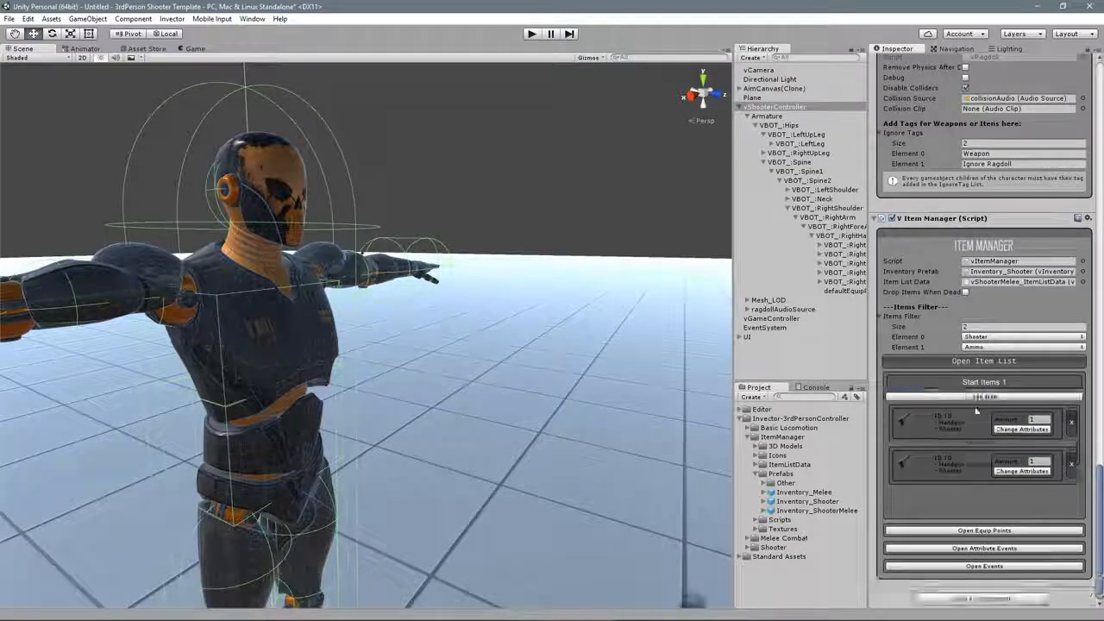
left_click(531, 34)
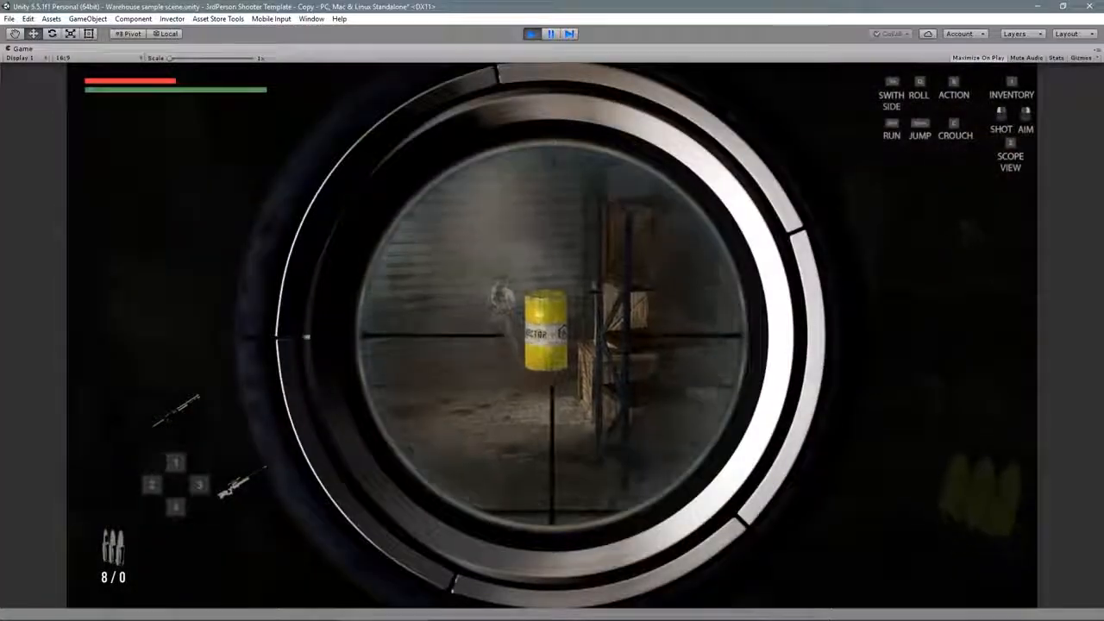
Fire two shots through the rifle scope at the yellow barrel.
left_click(552, 337)
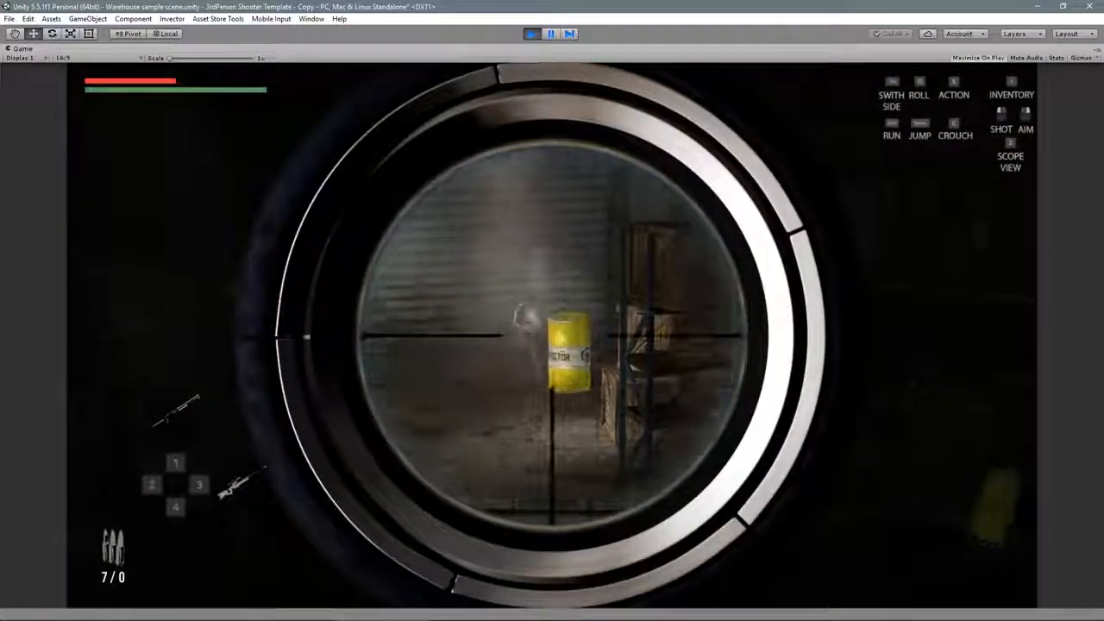
left_click(552, 345)
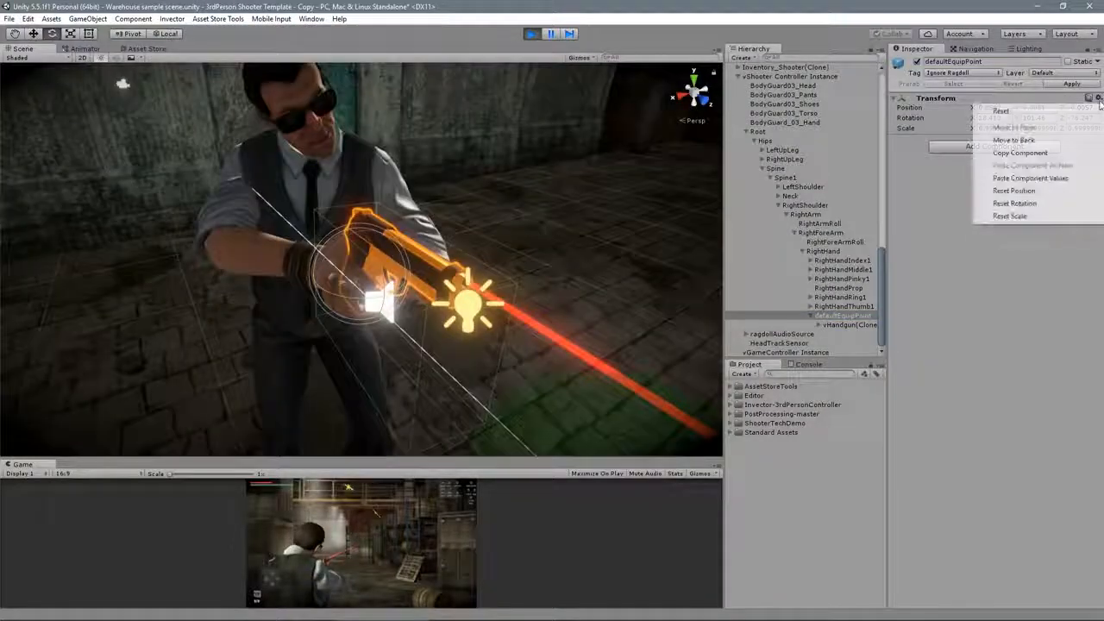
Copy the Shooter Manager component and paste its values onto the vested character.
left_click(548, 35)
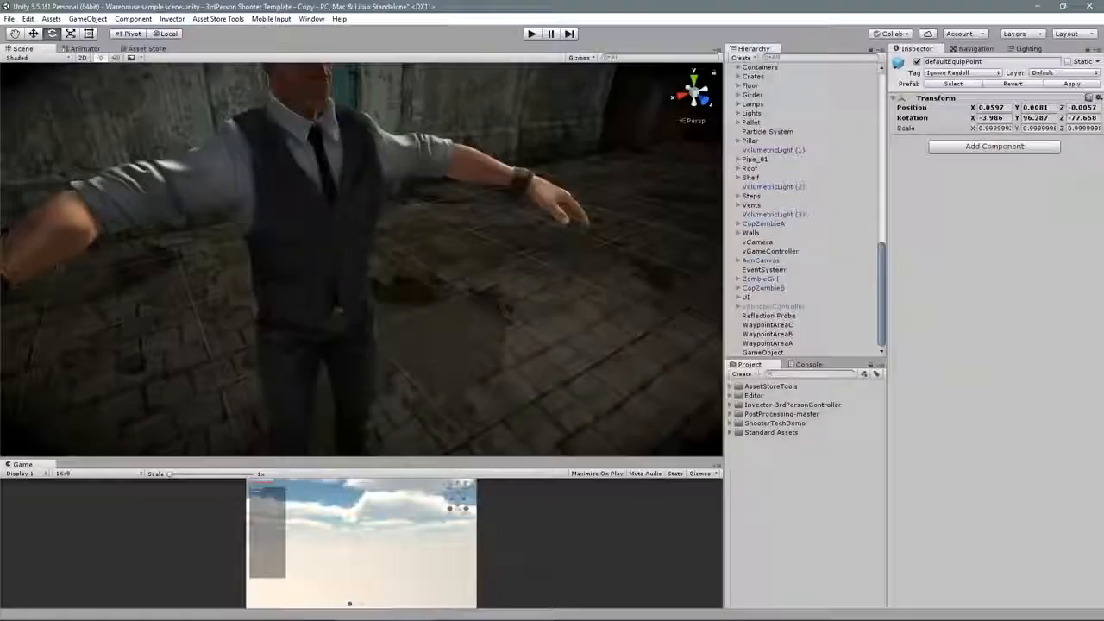
left_click(531, 35)
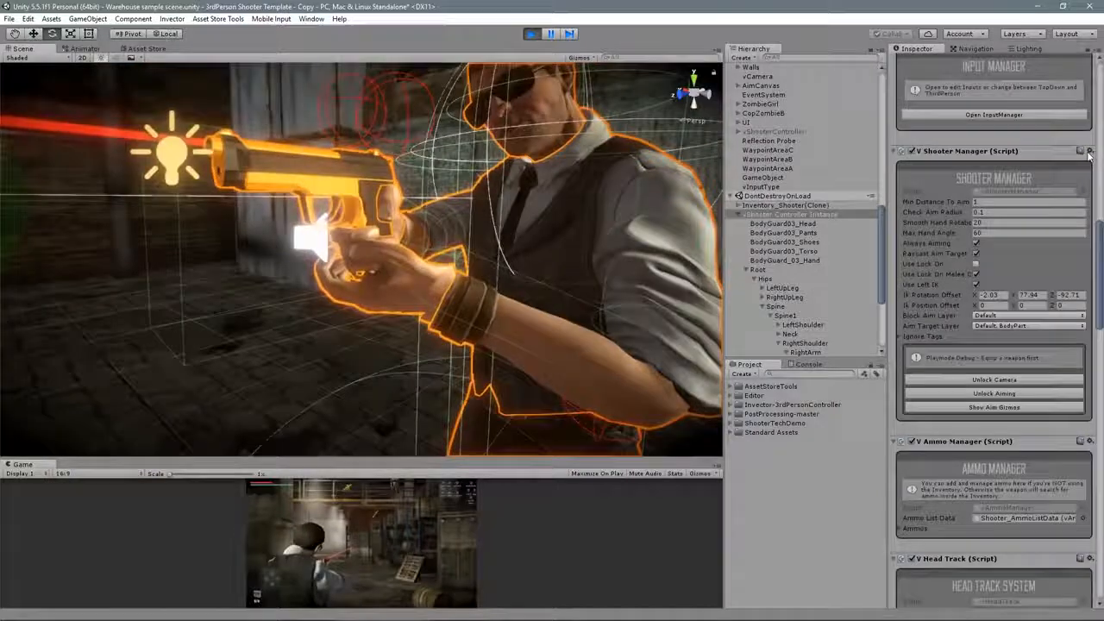
left_click(531, 35)
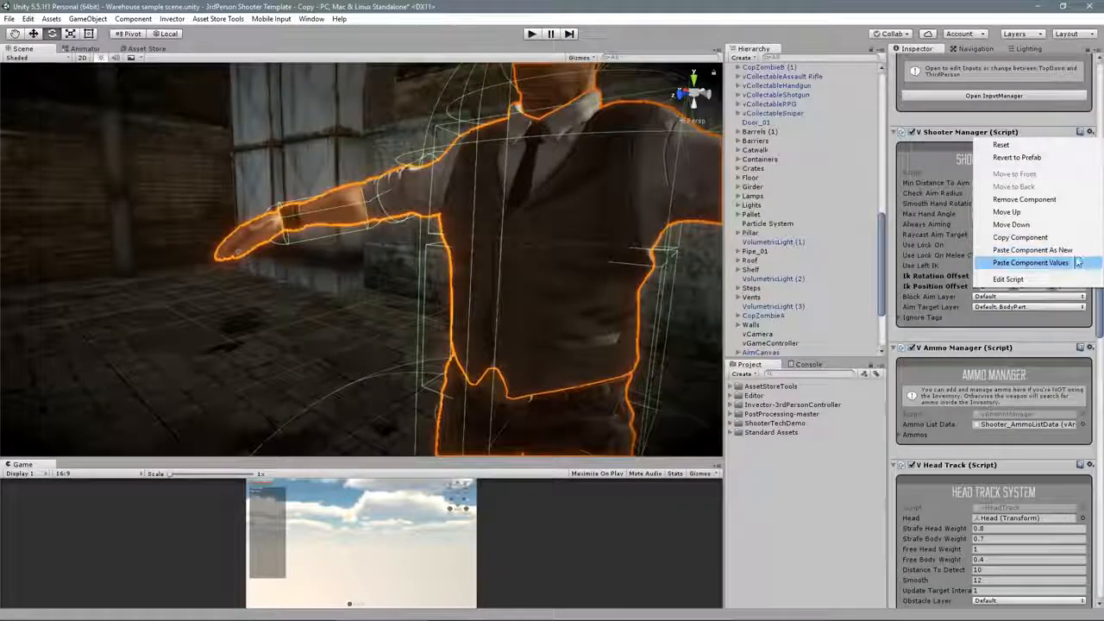
left_click(531, 34)
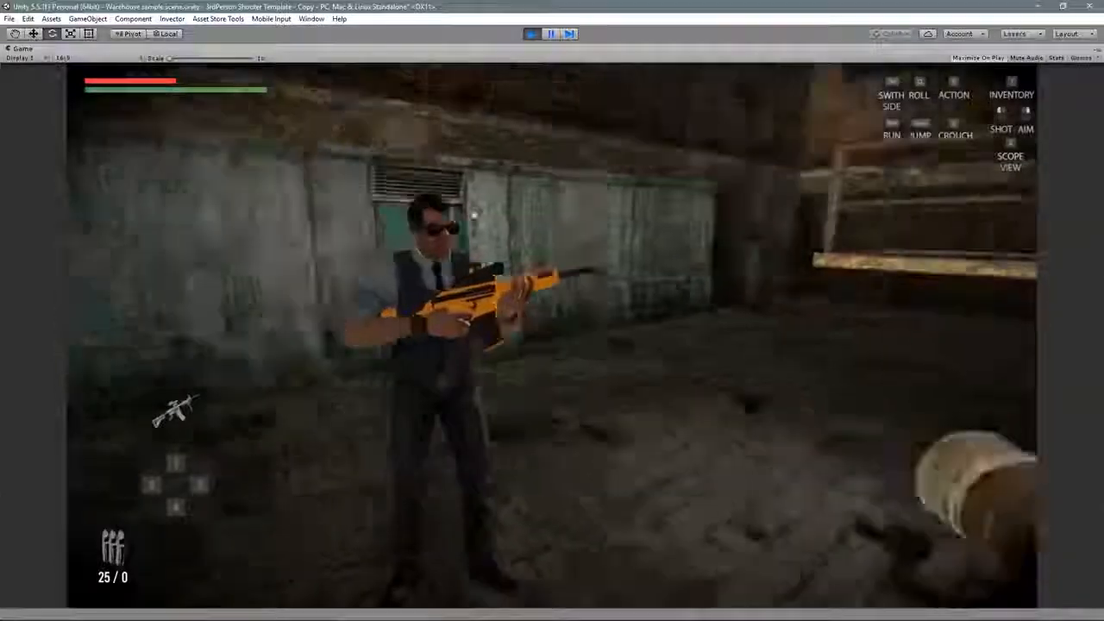